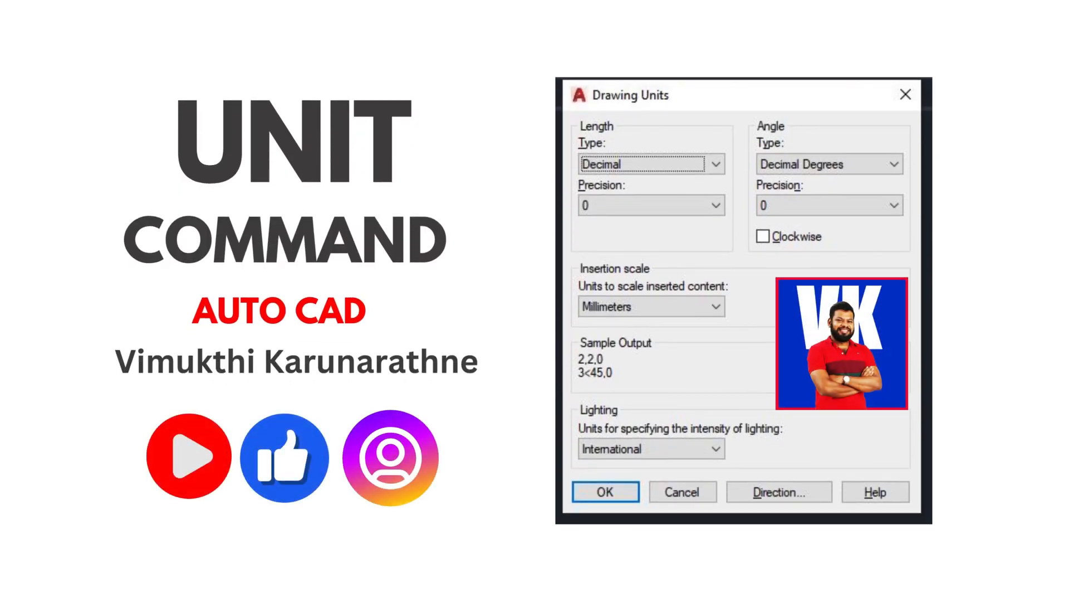
# Bring up Drawing Units via UN and the Format menu, closing it without changes.
pyautogui.click(604, 491)
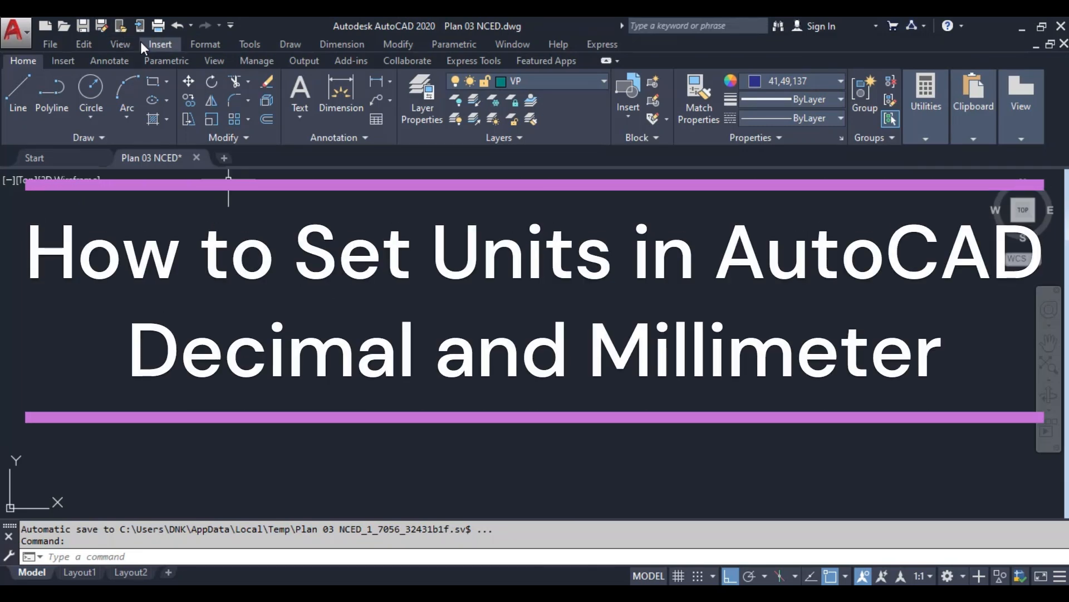
pyautogui.click(205, 43)
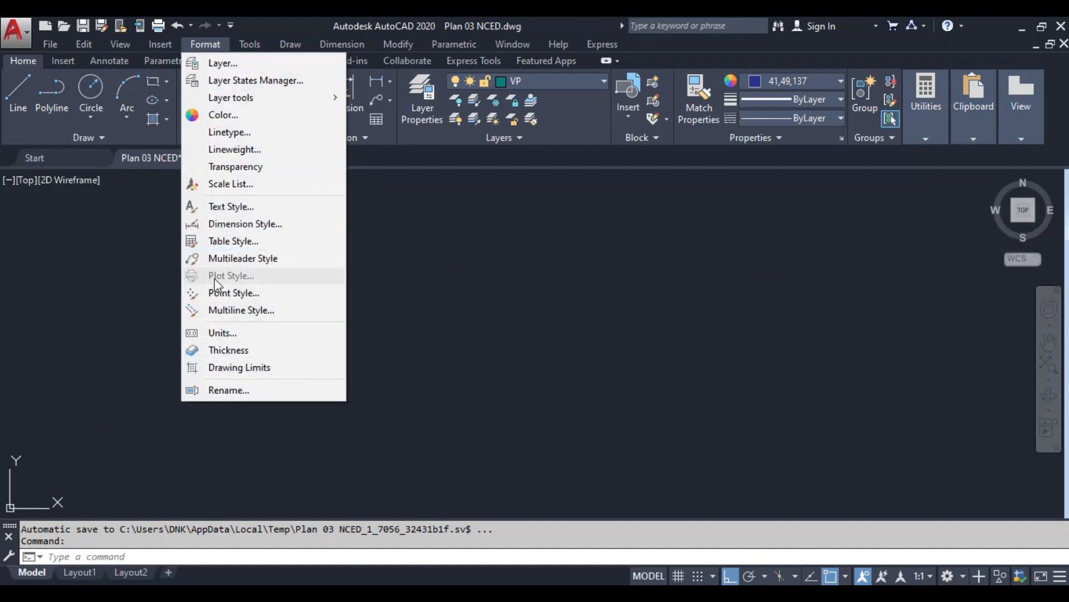
pyautogui.moveTo(220, 333)
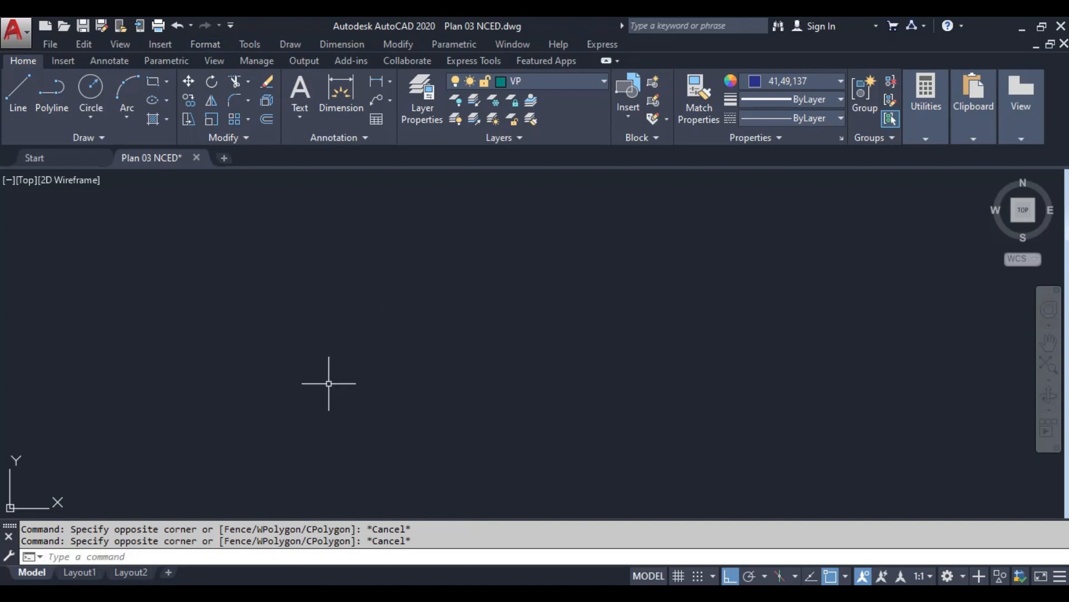
pyautogui.write('UN')
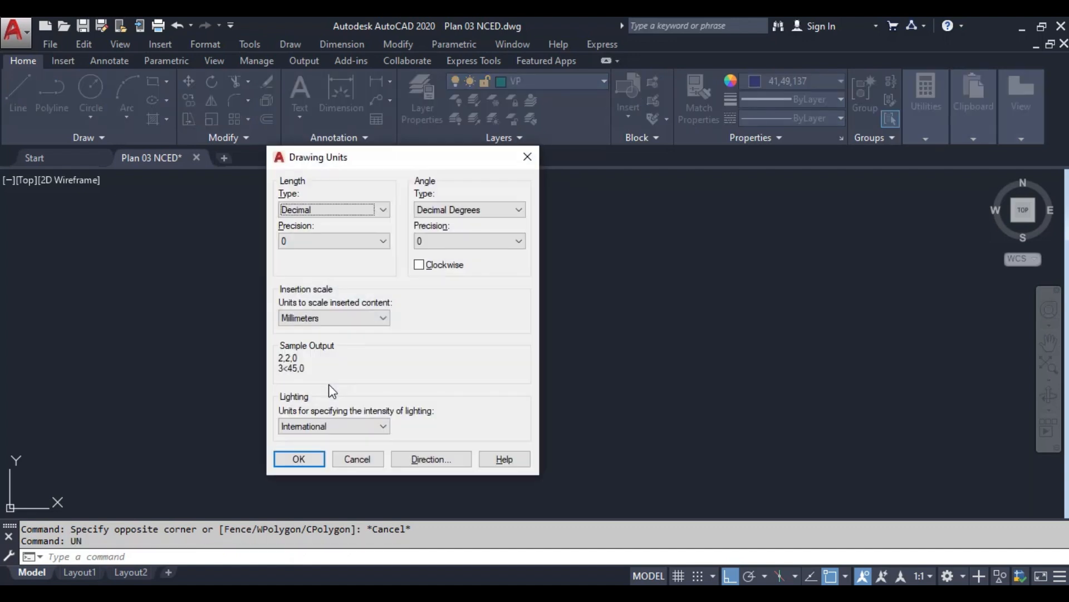
pyautogui.click(299, 458)
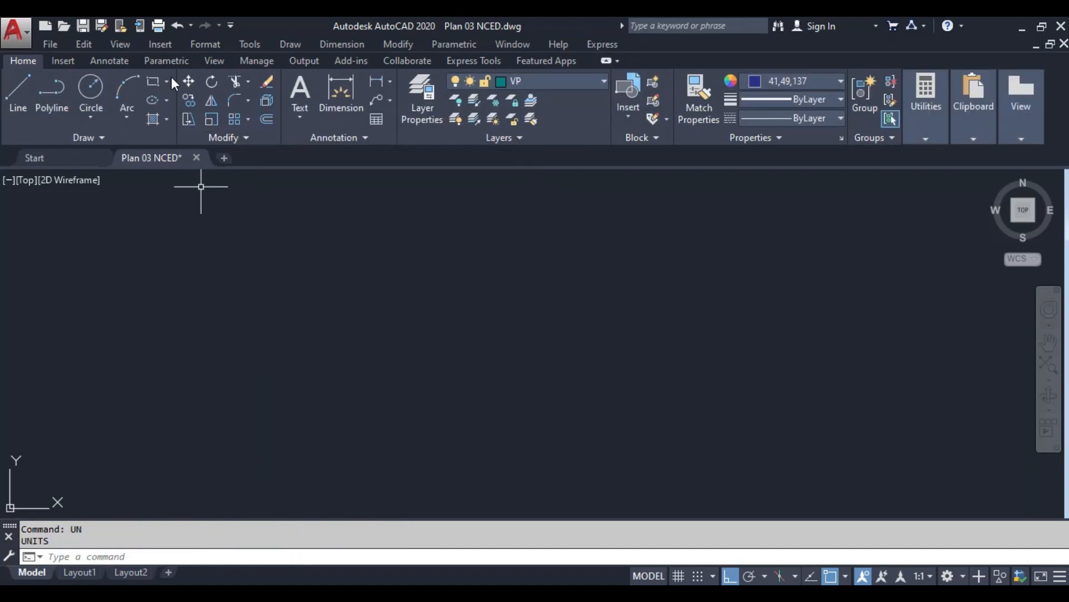
pyautogui.click(205, 43)
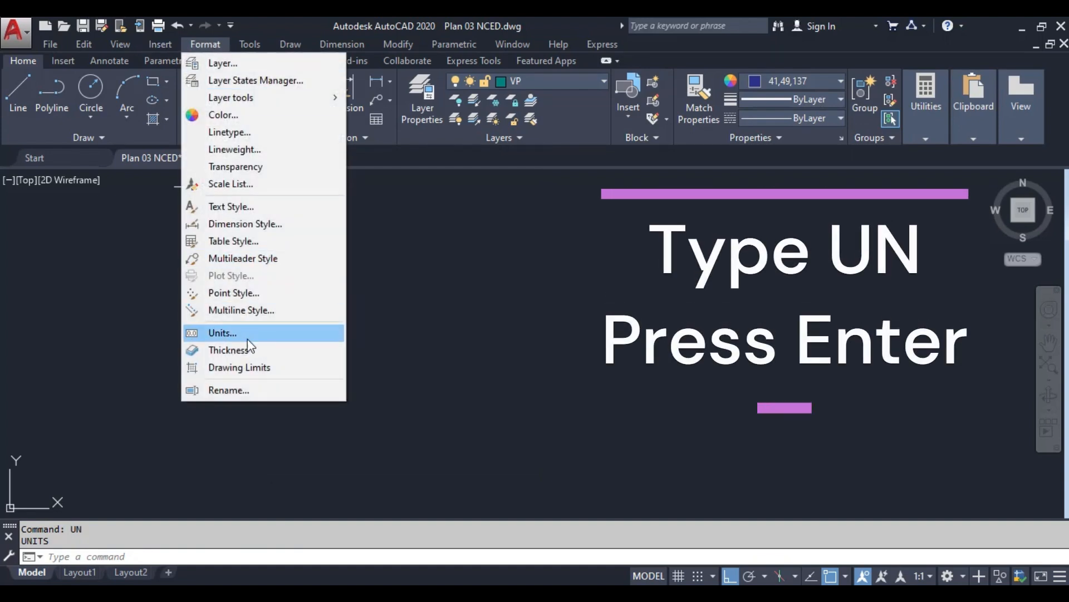
pyautogui.click(222, 334)
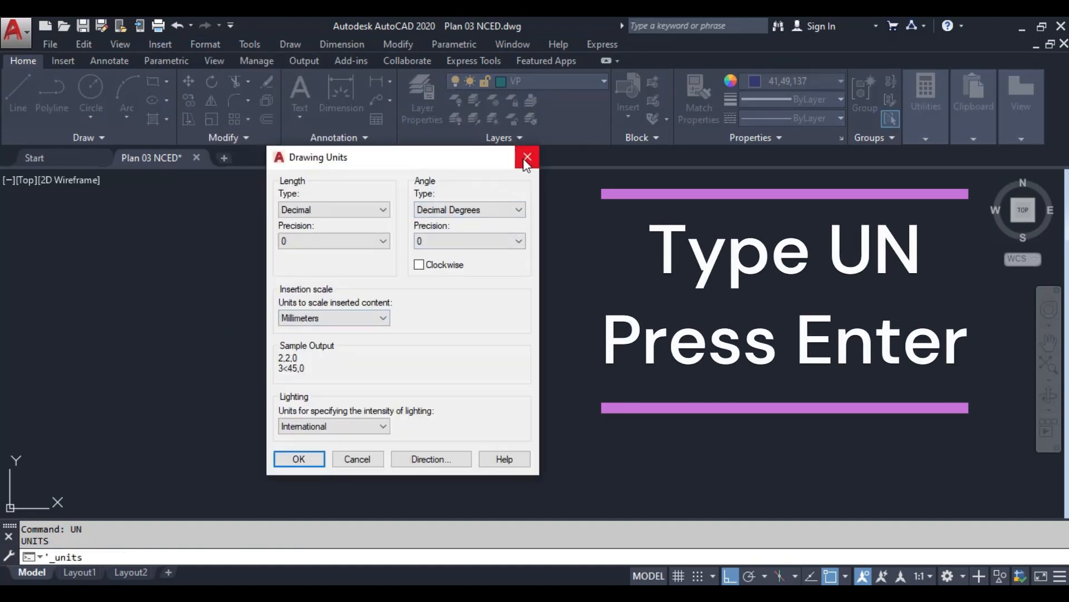
pyautogui.click(526, 157)
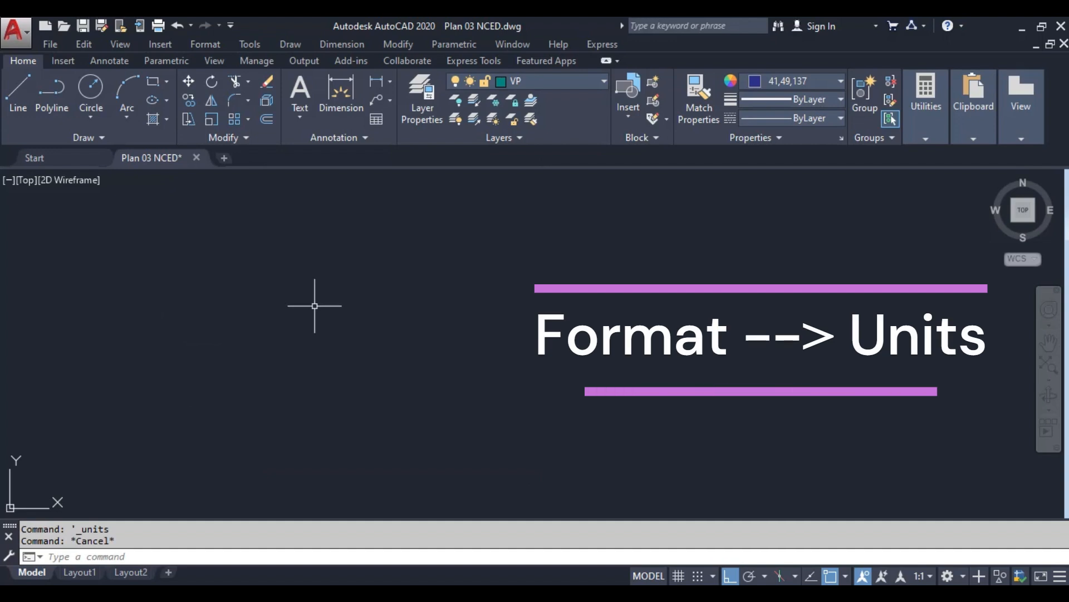
# Keep length type Decimal with precision 0 in Drawing Units, then return to the Format menu.
pyautogui.write('UN')
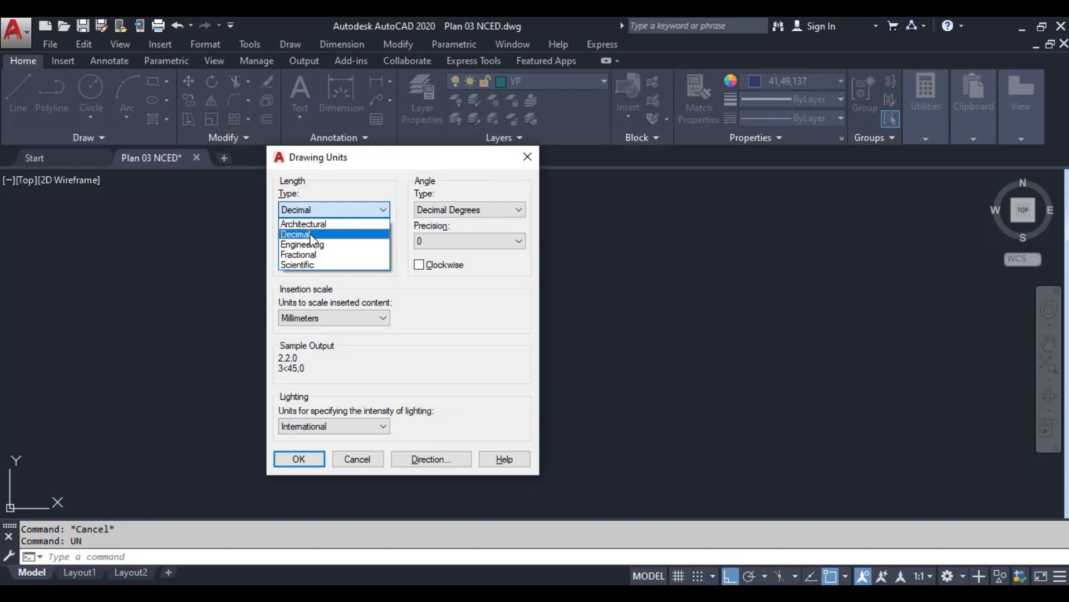
pyautogui.click(295, 233)
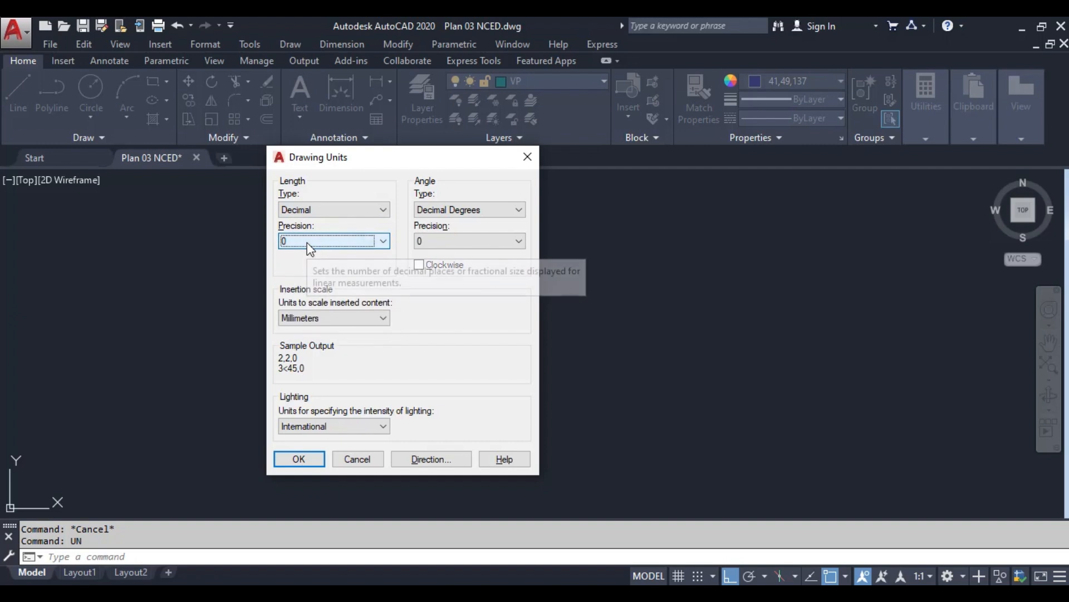
pyautogui.click(382, 241)
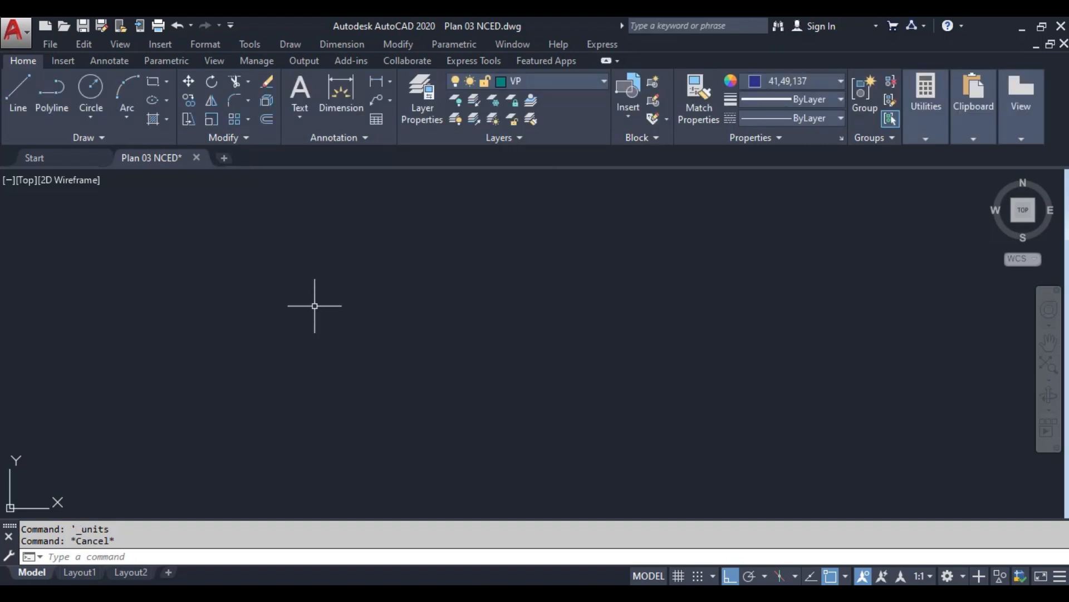
pyautogui.write('UN')
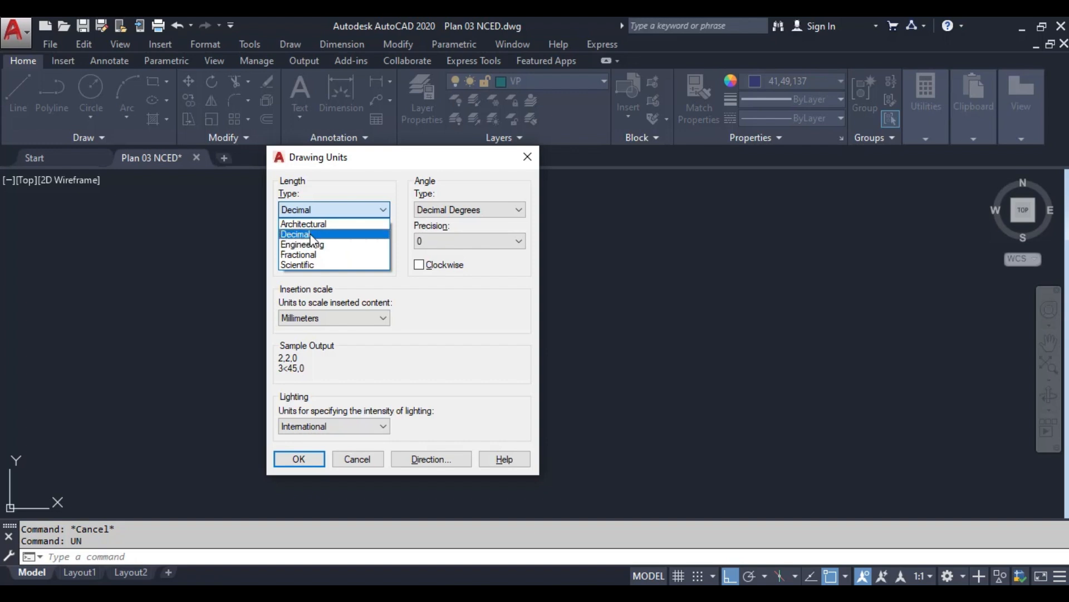
pyautogui.click(296, 234)
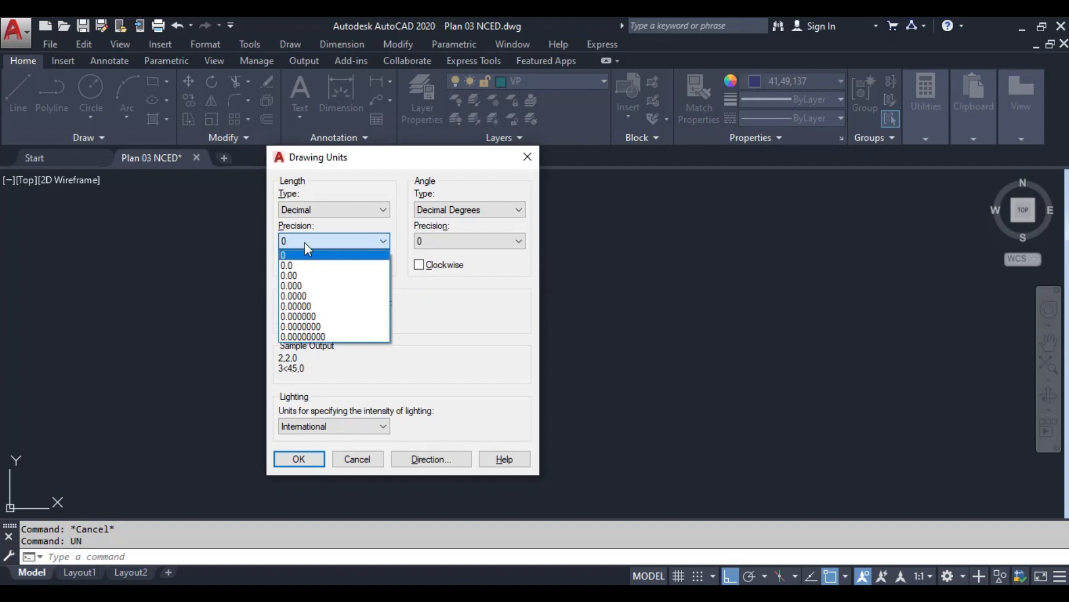
pyautogui.click(299, 458)
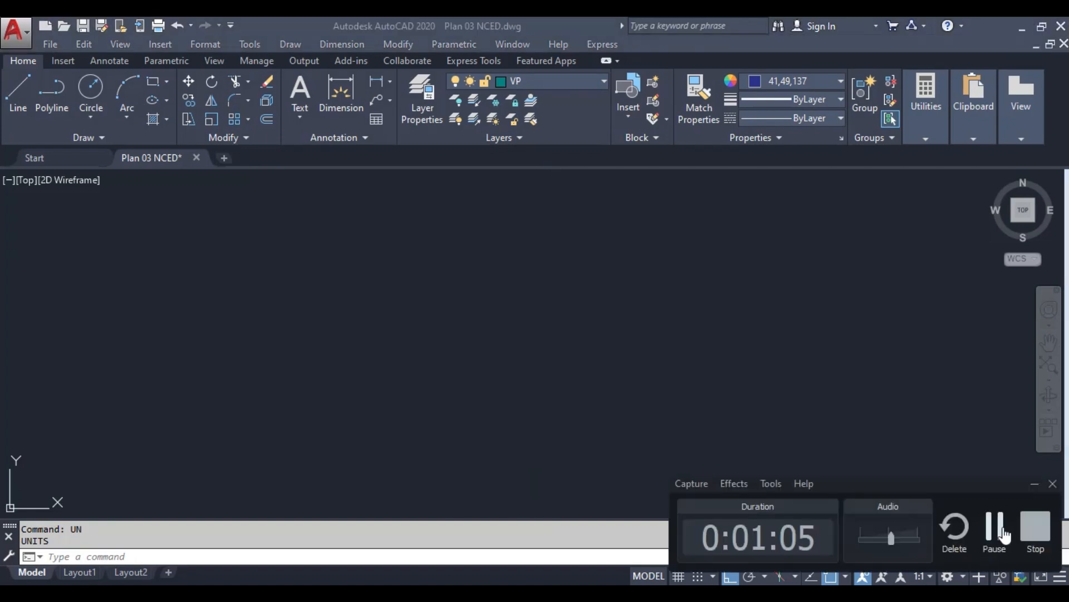
pyautogui.click(205, 43)
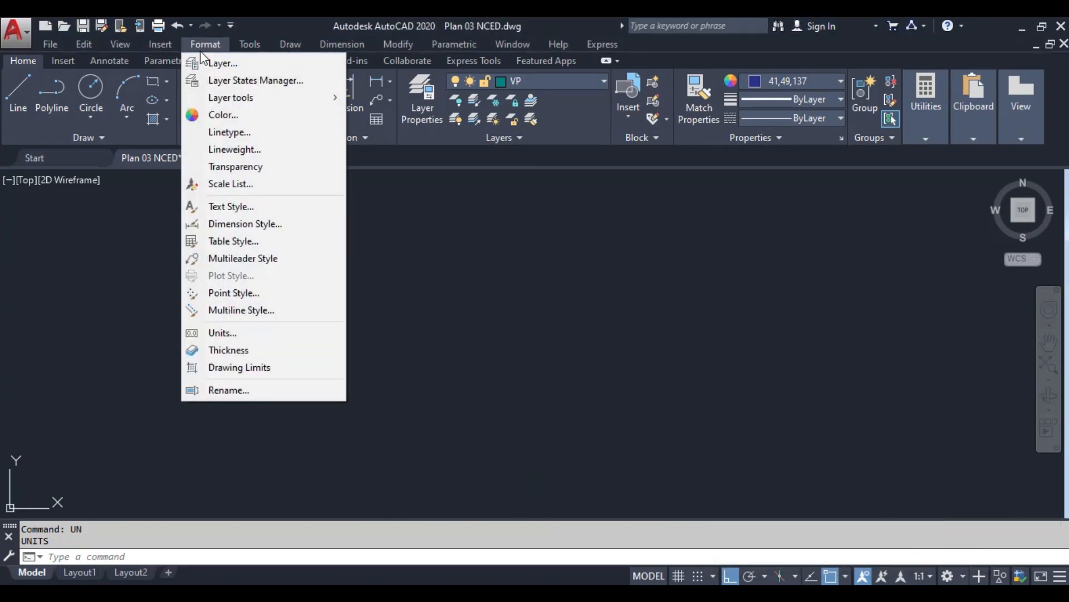
# Keep Millimeters insertion scale and Decimal Degrees angles, then accept the unit settings with OK.
pyautogui.click(223, 332)
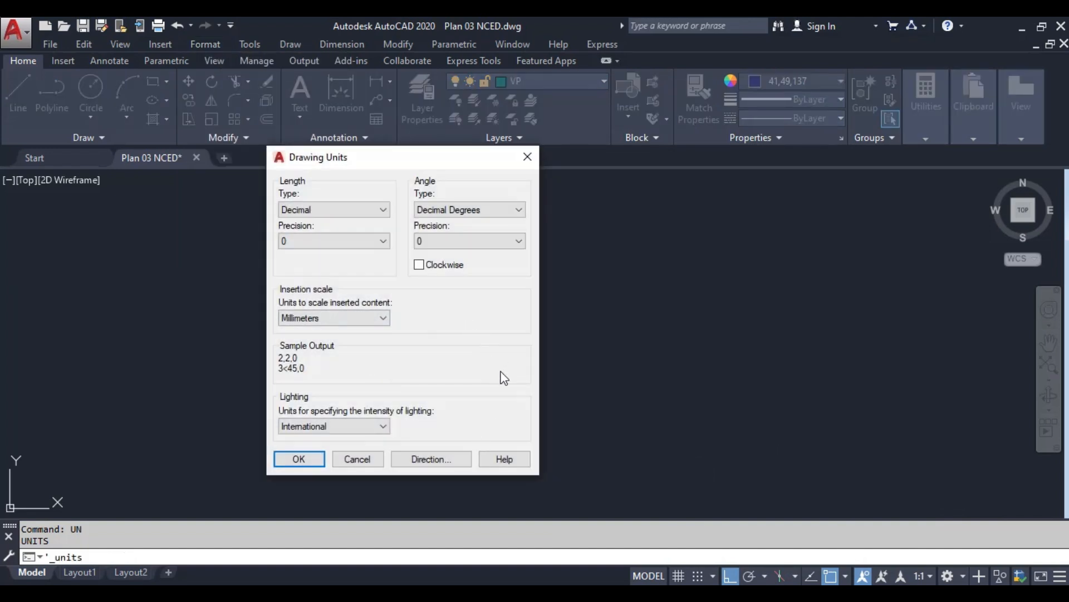
pyautogui.click(333, 317)
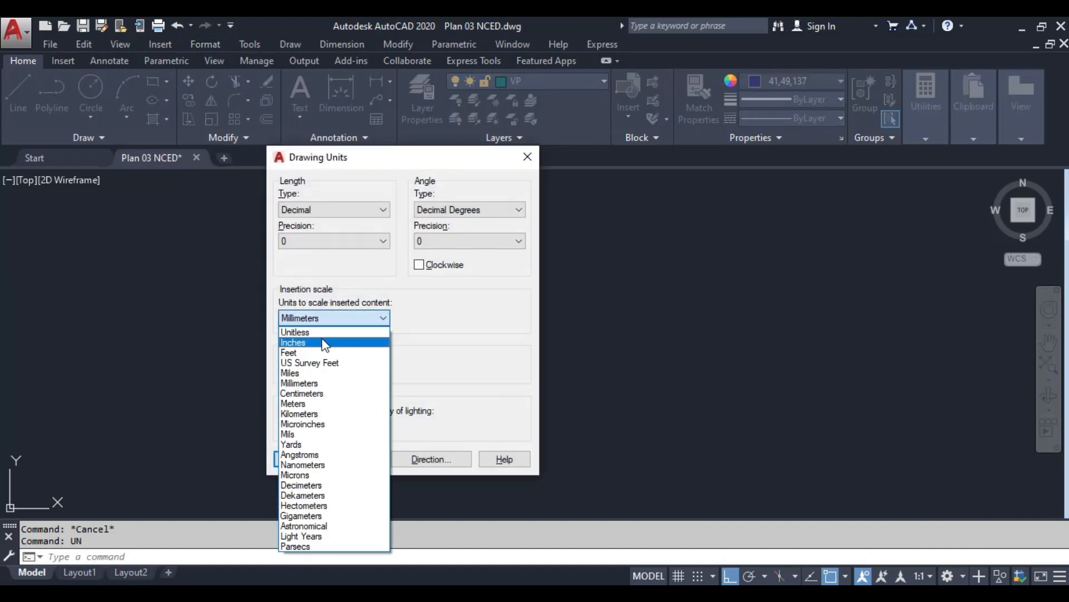
pyautogui.moveTo(309, 546)
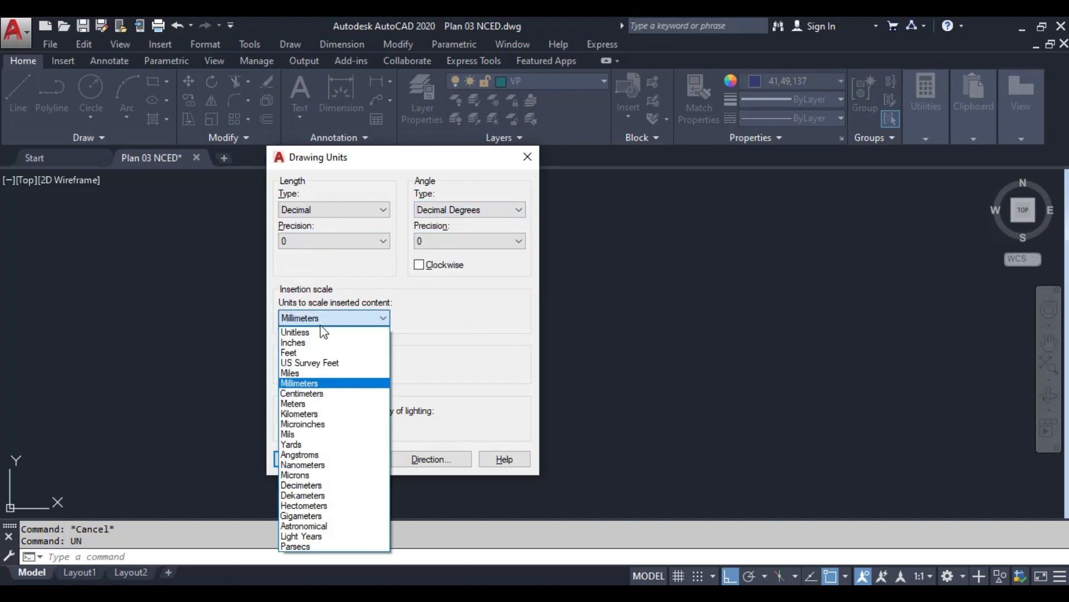
pyautogui.moveTo(309, 546)
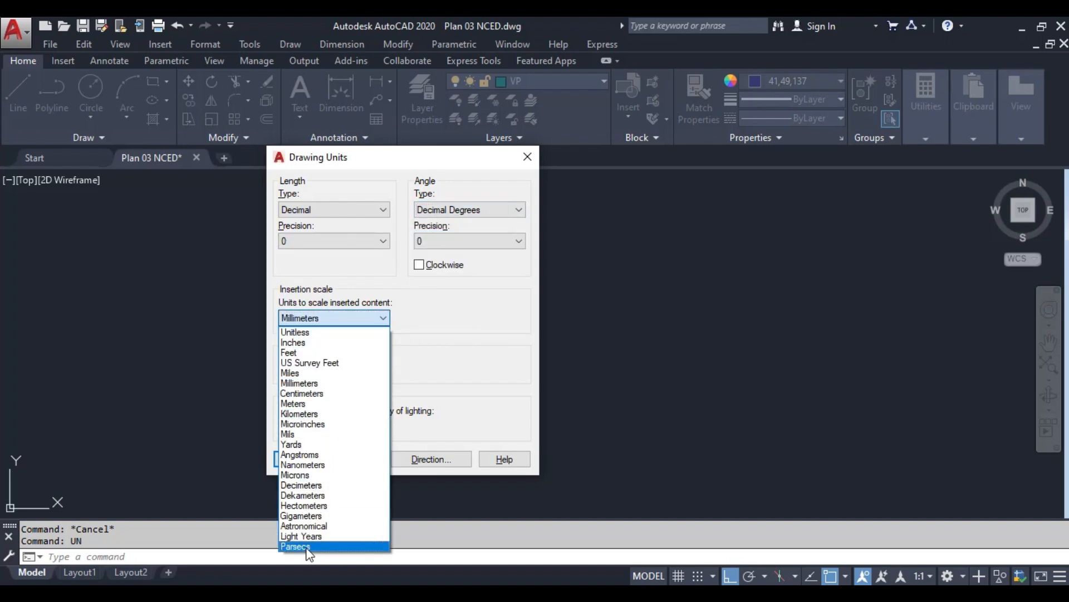
pyautogui.moveTo(327, 383)
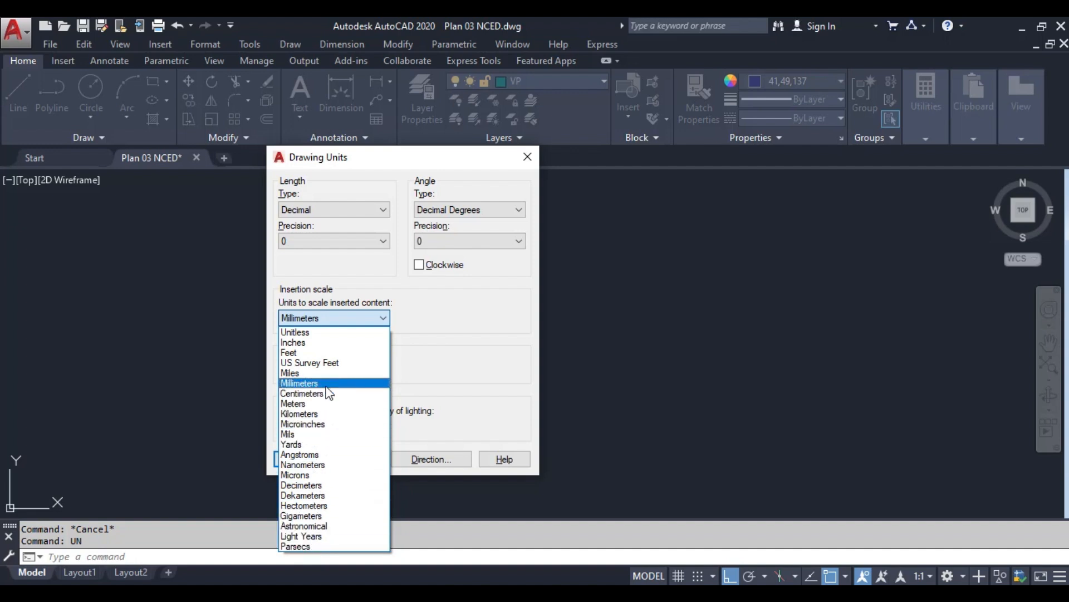
pyautogui.click(469, 210)
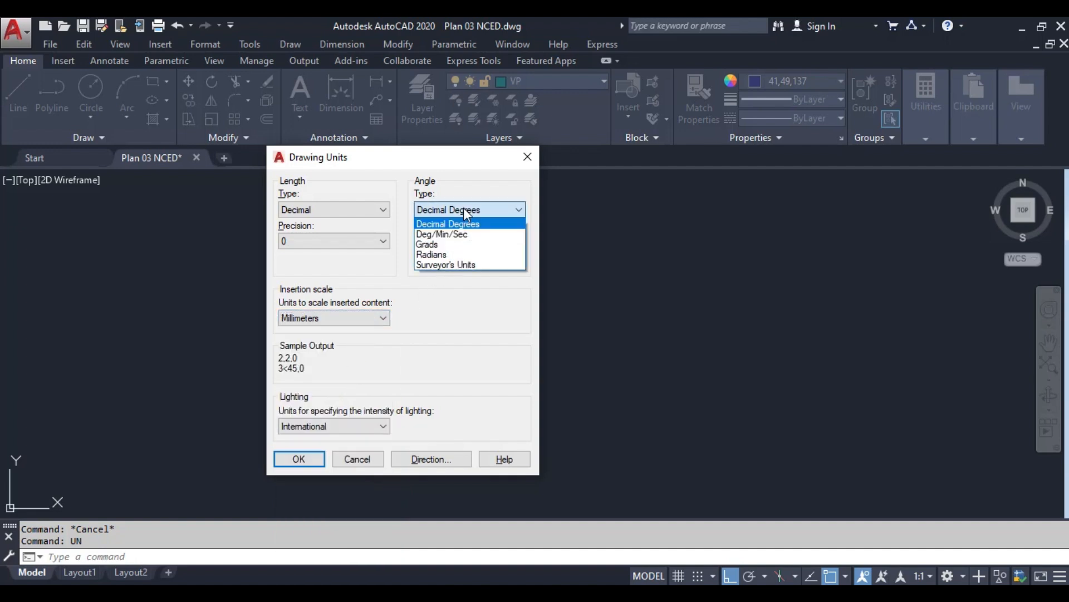
pyautogui.click(448, 223)
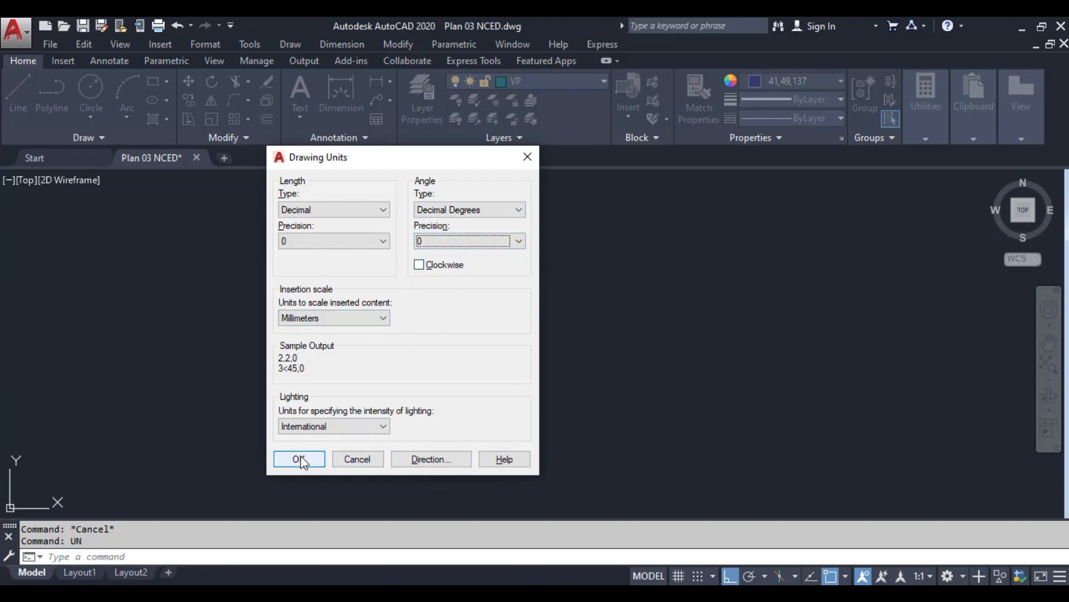
pyautogui.click(298, 458)
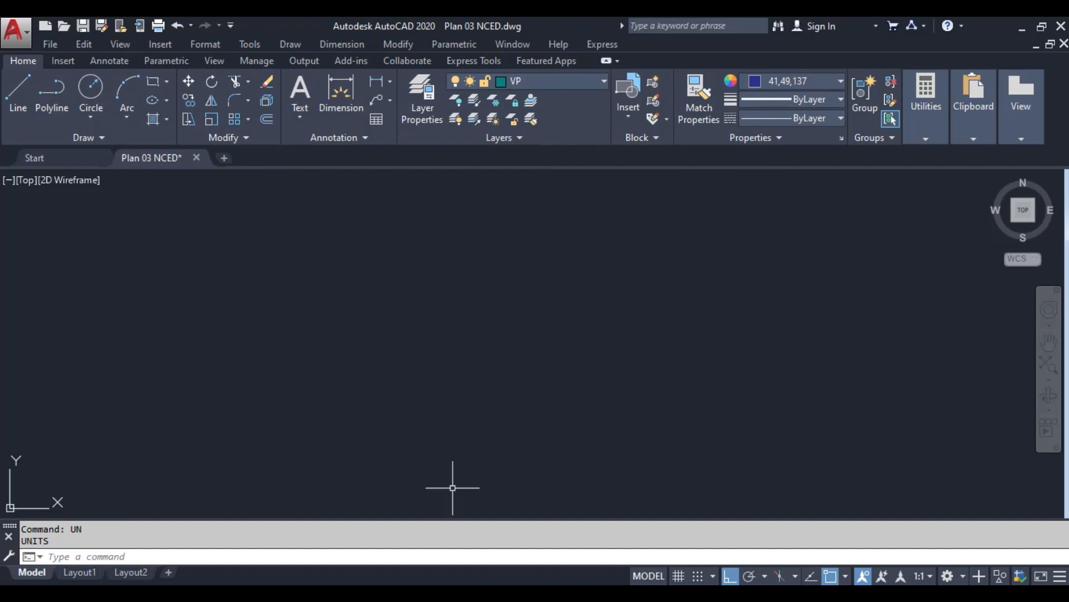
# Reopen Drawing Units from Format > Units to recap Decimal, precision 0 and Millimeters, then close it.
pyautogui.click(205, 43)
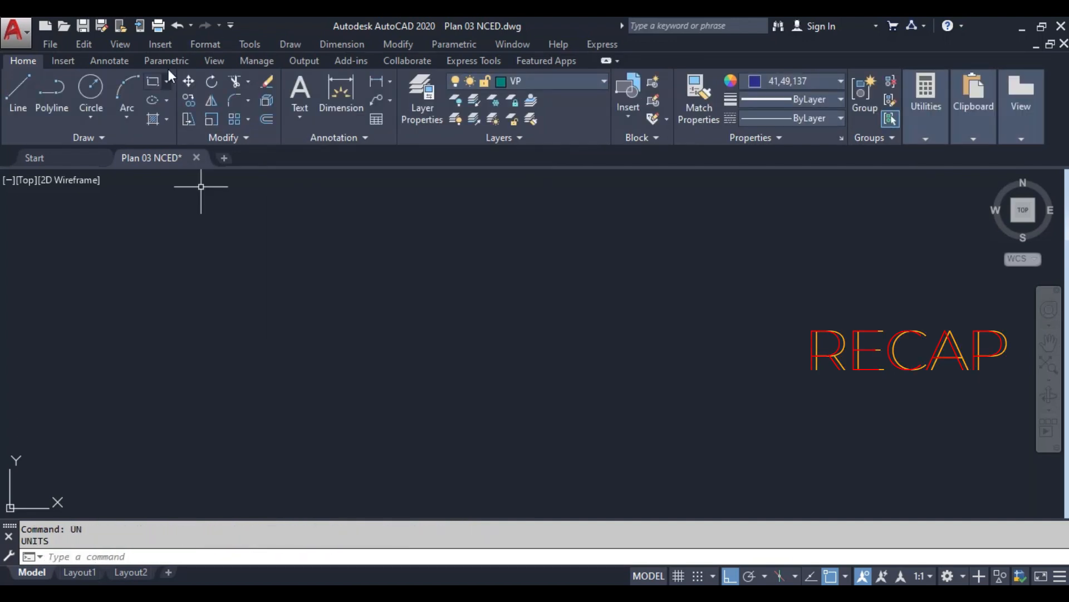
pyautogui.write('UN')
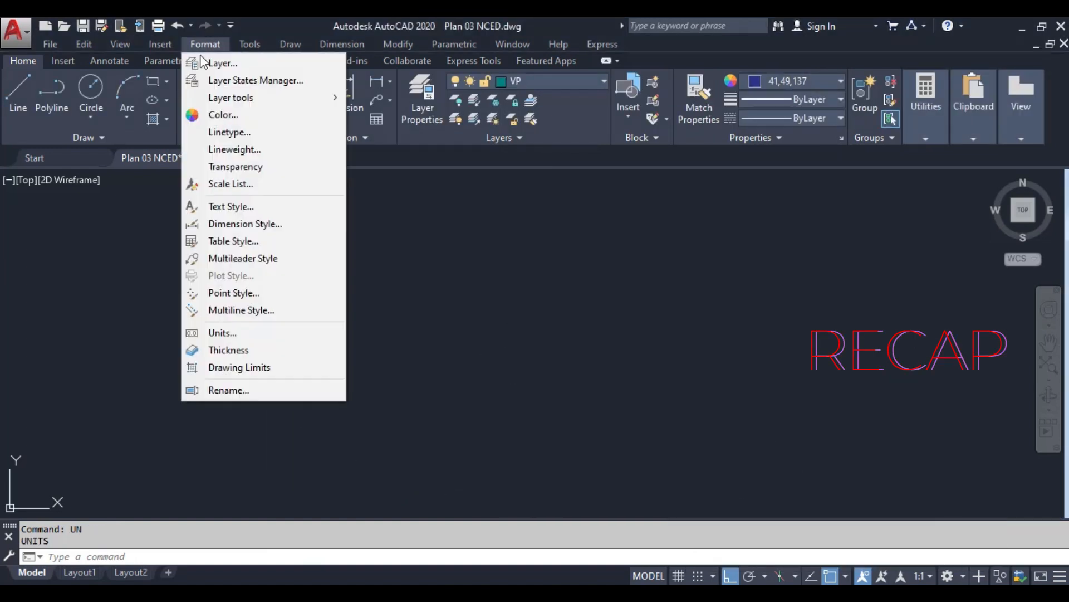
pyautogui.click(223, 332)
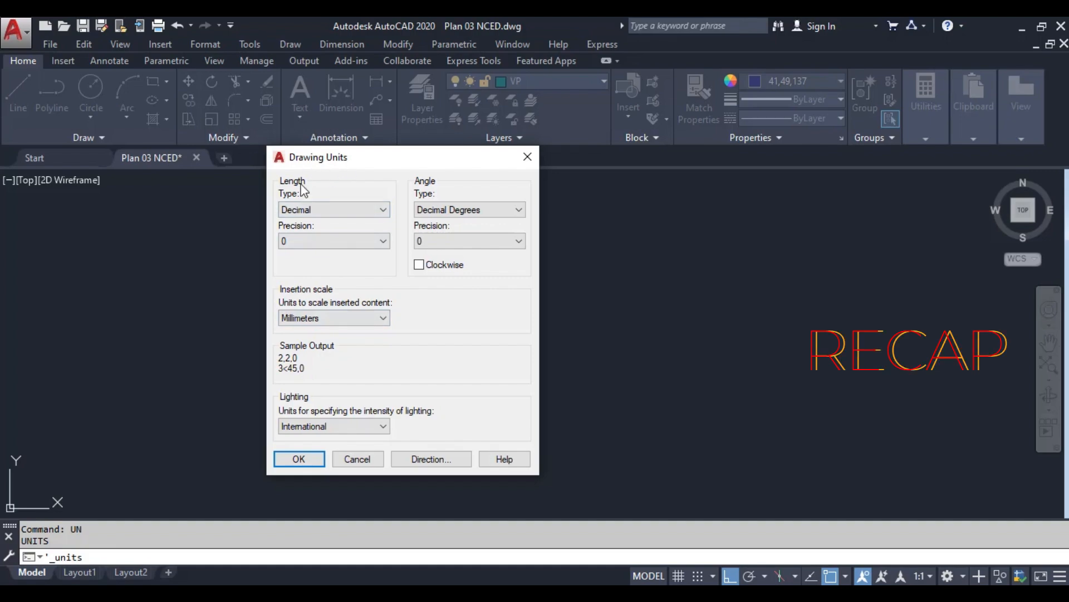
pyautogui.click(299, 457)
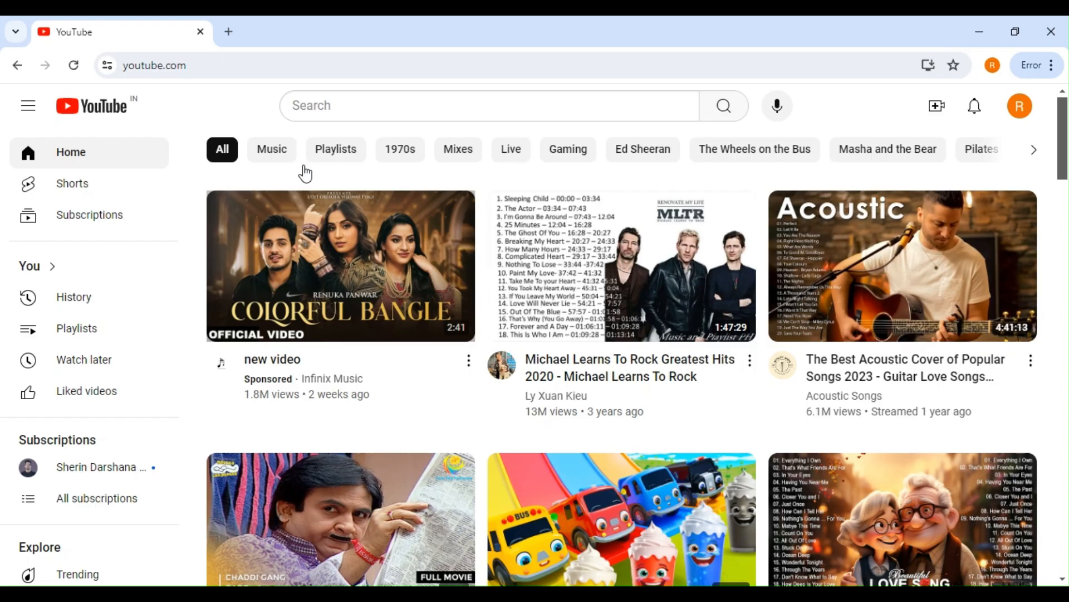
# Search YouTube for the Vimukthi Karunarathna Vlog channel, open its page and subscribe.
pyautogui.write('vimukthi karunar')
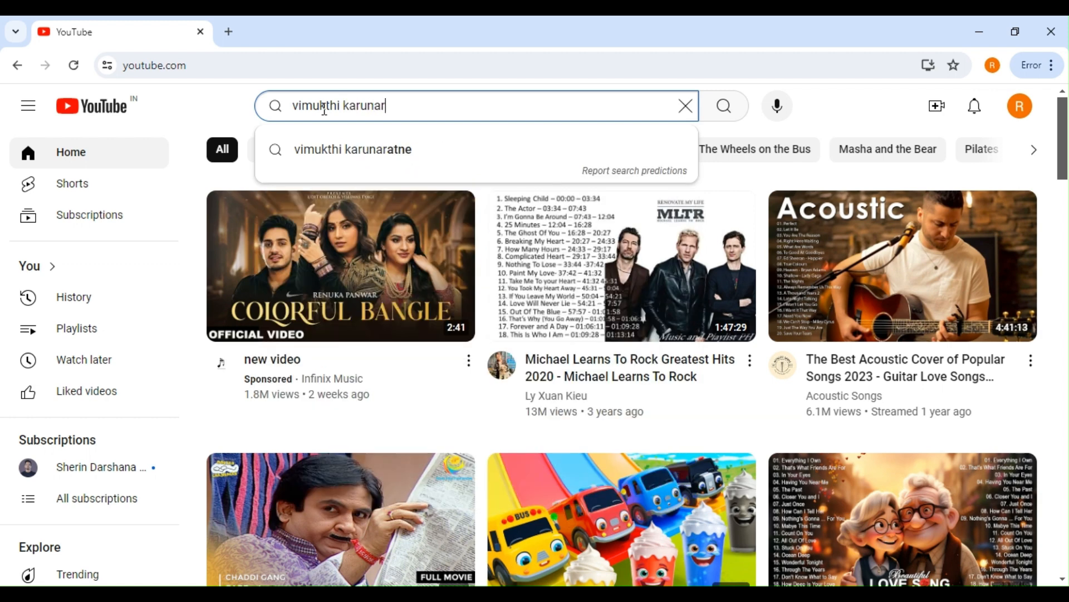
pyautogui.write('athna vlo')
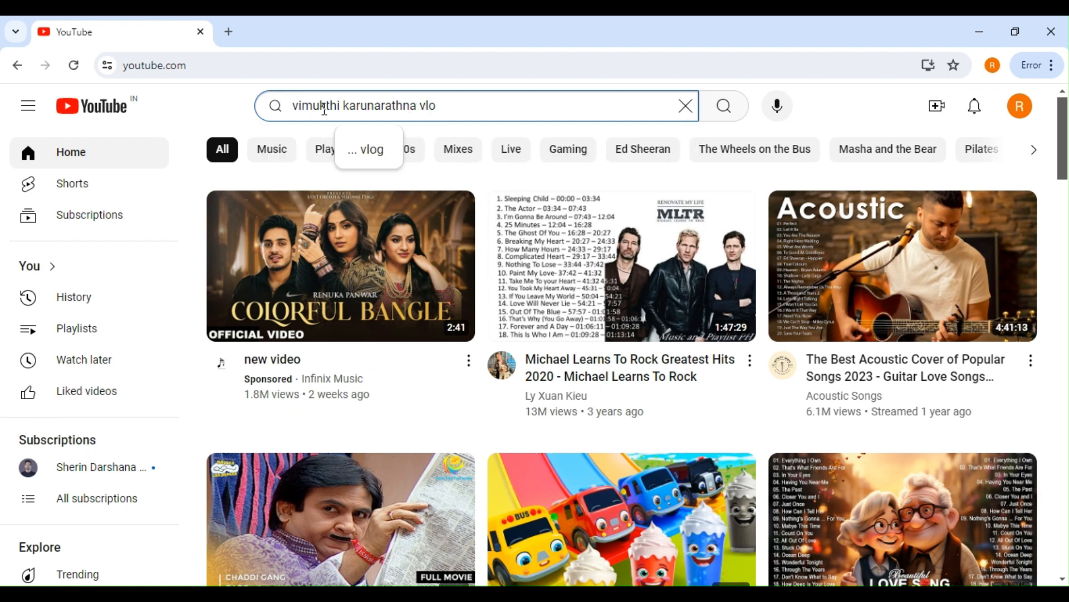
pyautogui.click(366, 148)
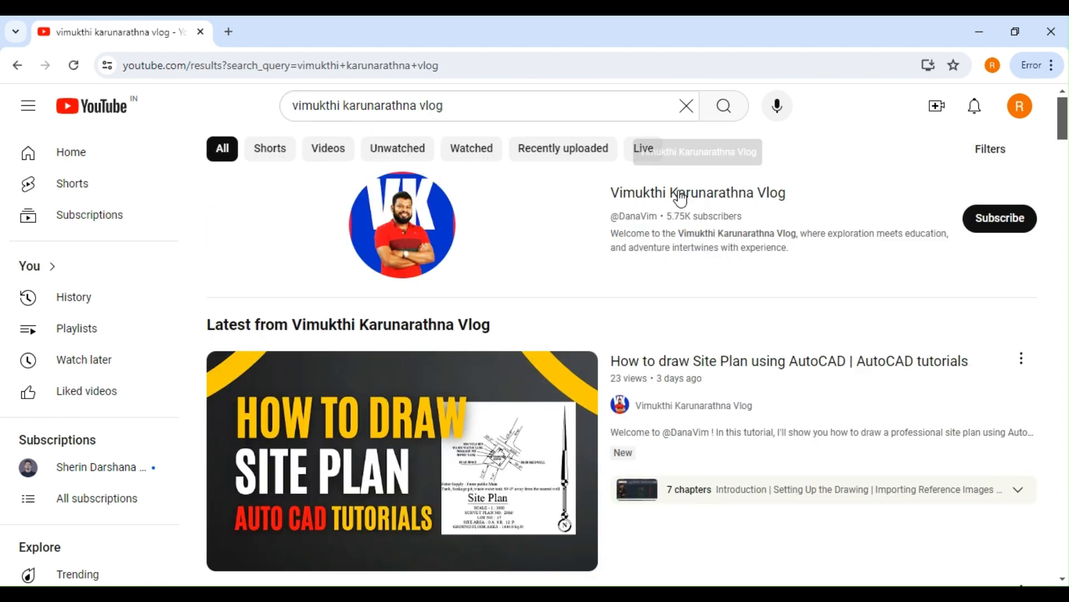
pyautogui.click(698, 193)
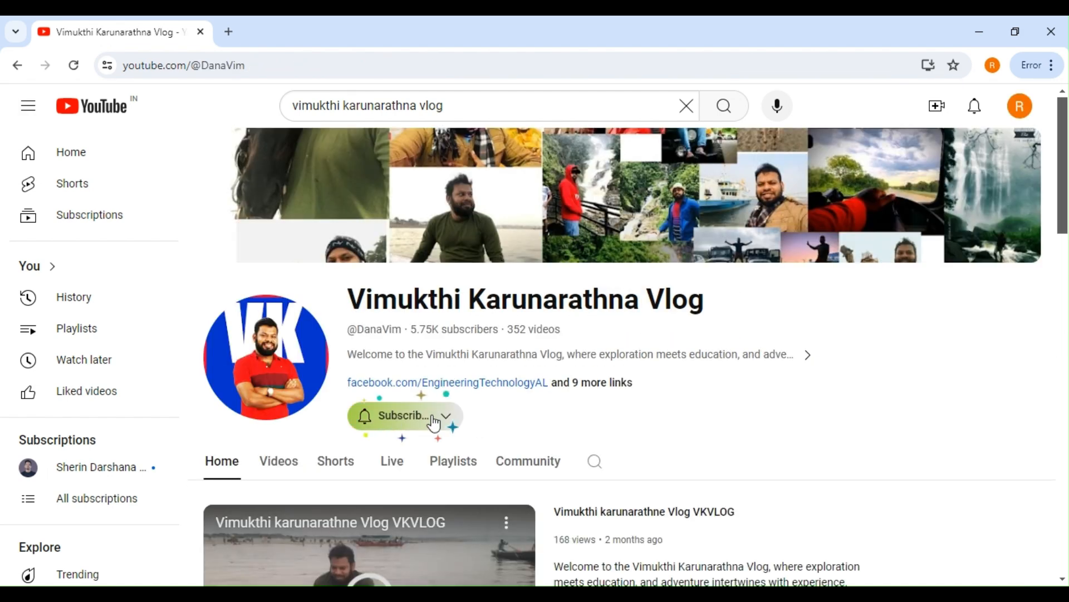
pyautogui.click(402, 416)
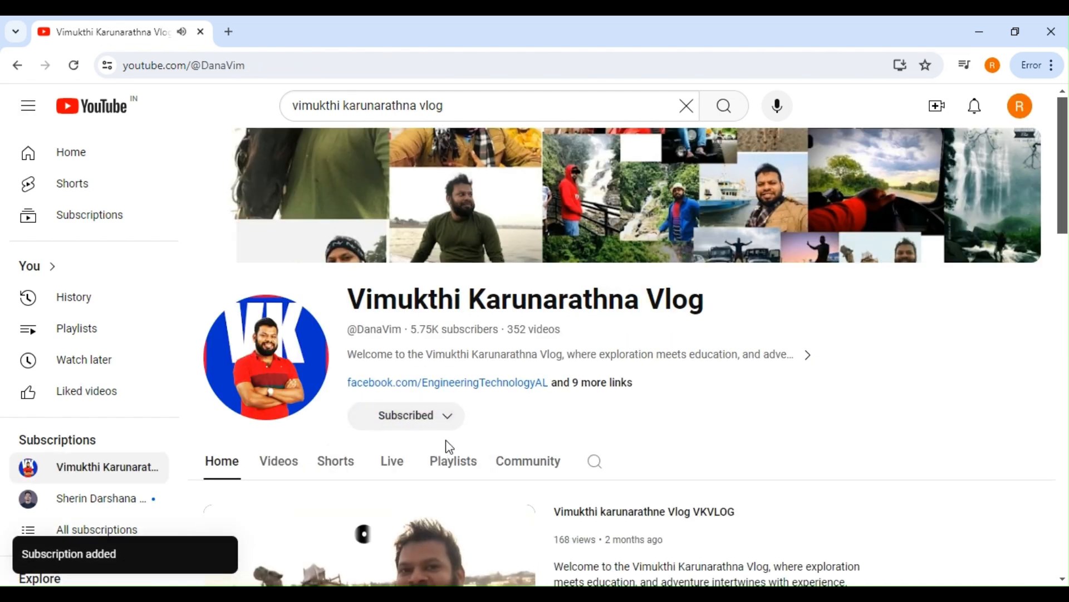